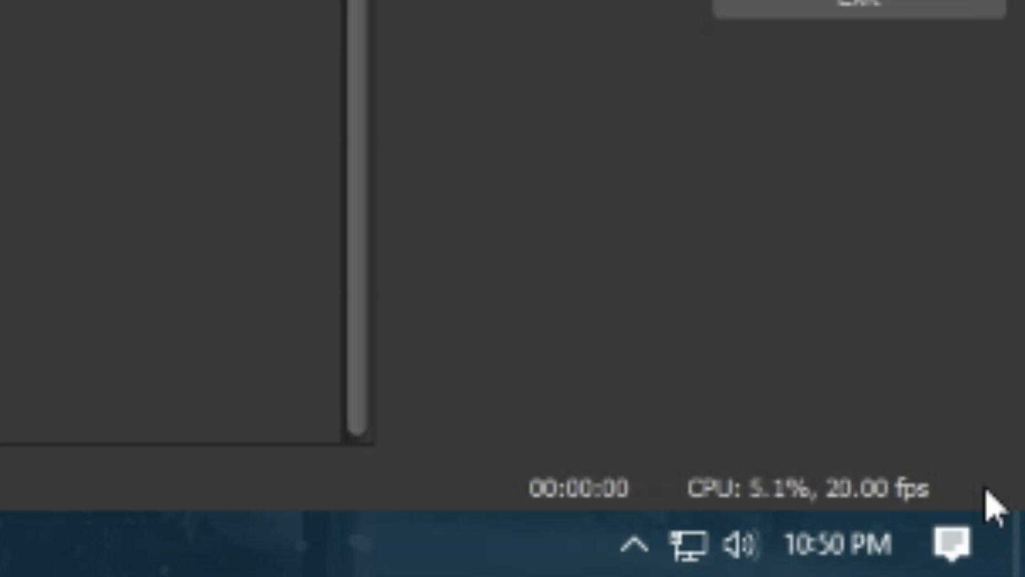
pyautogui.moveTo(719, 496)
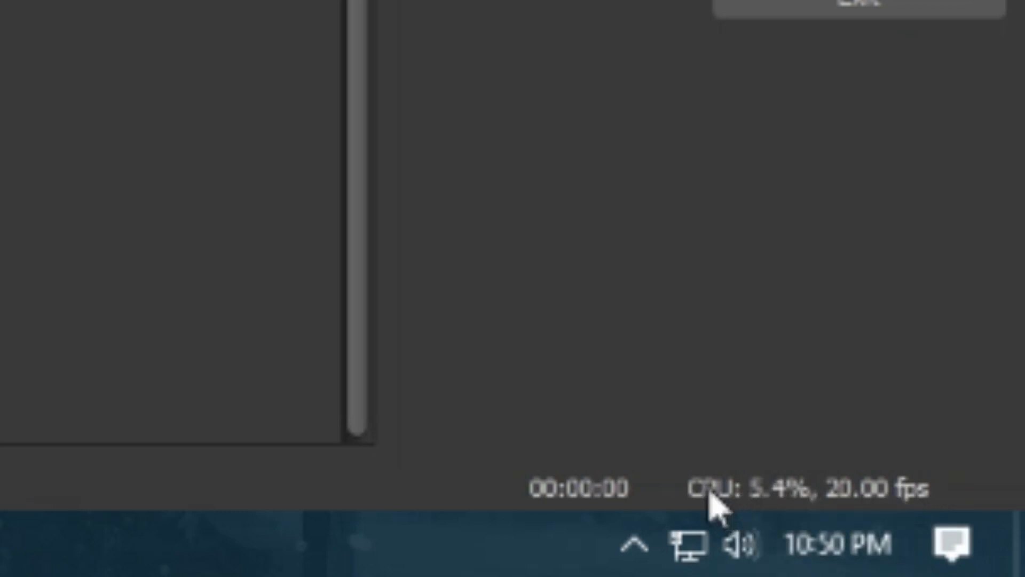
pyautogui.moveTo(961, 493)
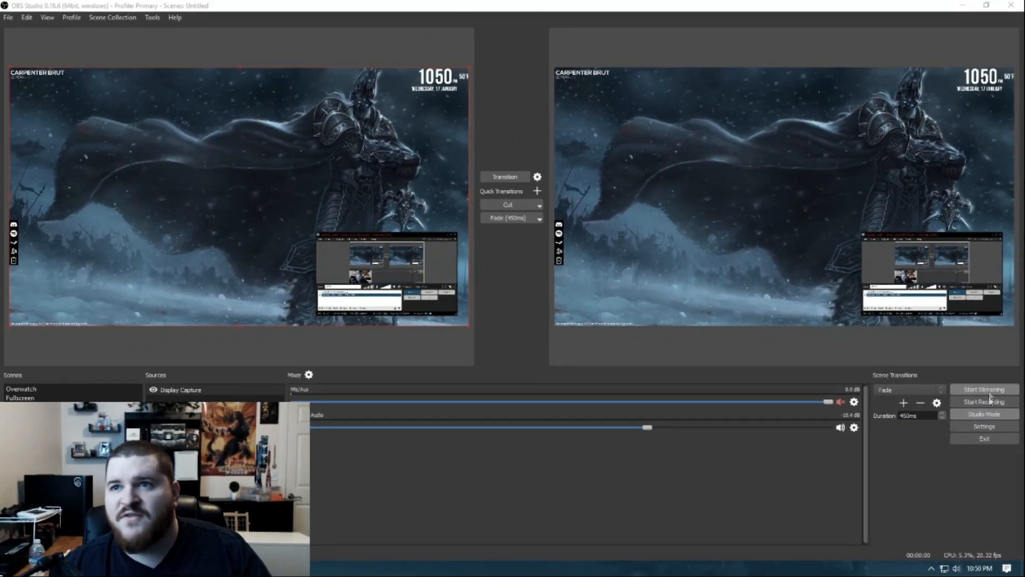
pyautogui.moveTo(984, 378)
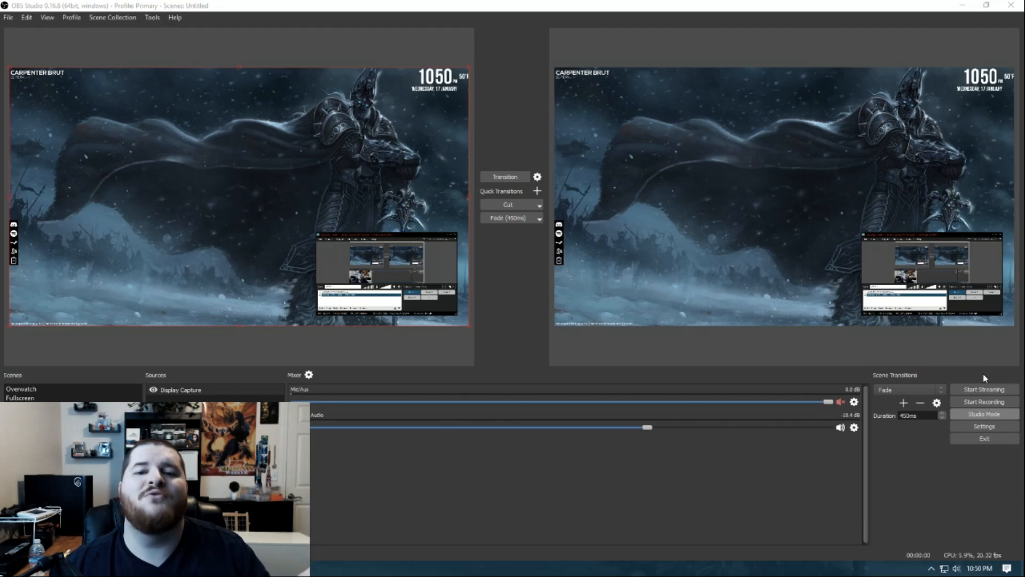
pyautogui.moveTo(254, 140)
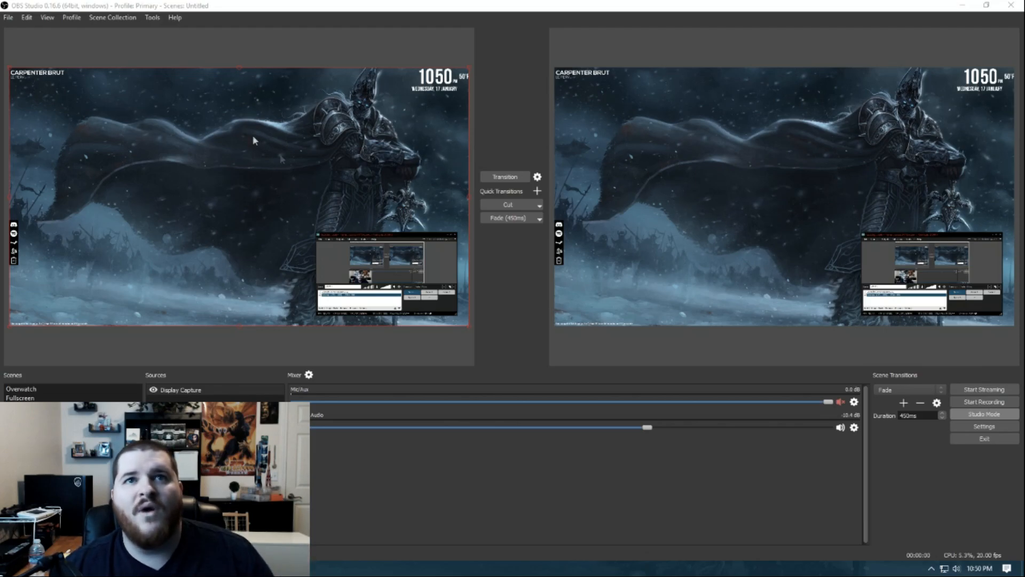
# Set the Advanced settings video renderer to Direct3D 11 and apply the change.
pyautogui.click(8, 17)
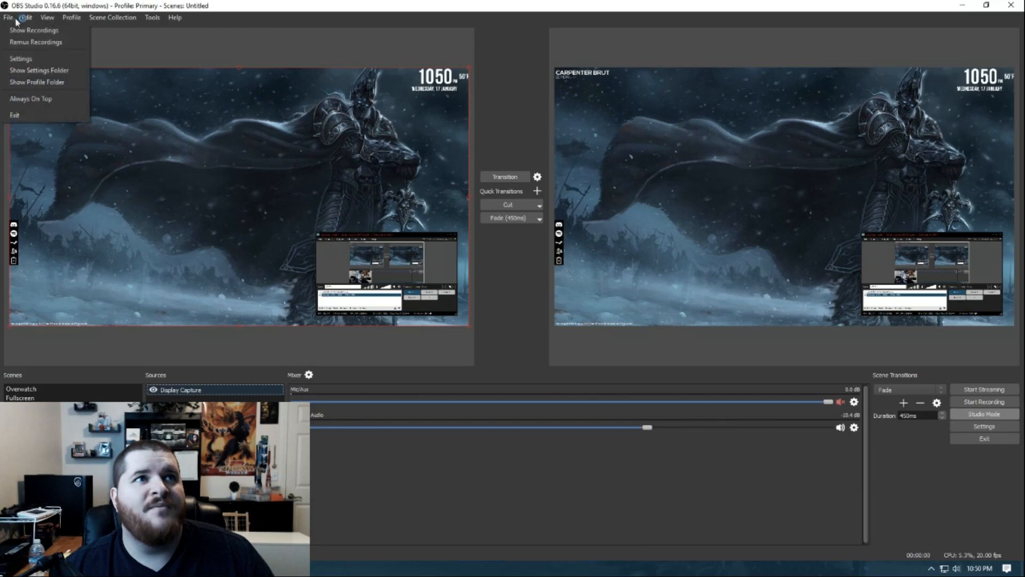
pyautogui.click(20, 58)
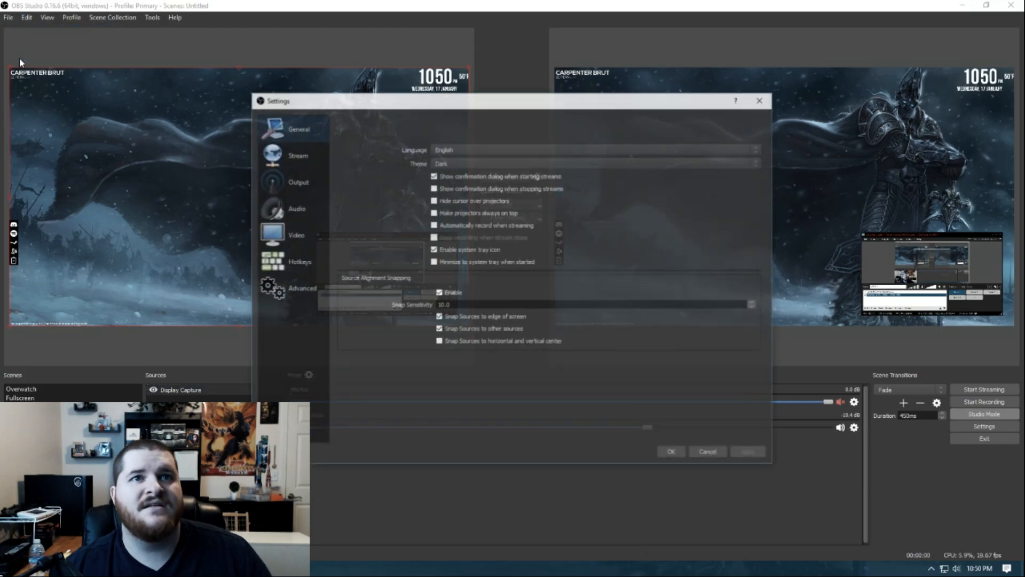
pyautogui.click(302, 288)
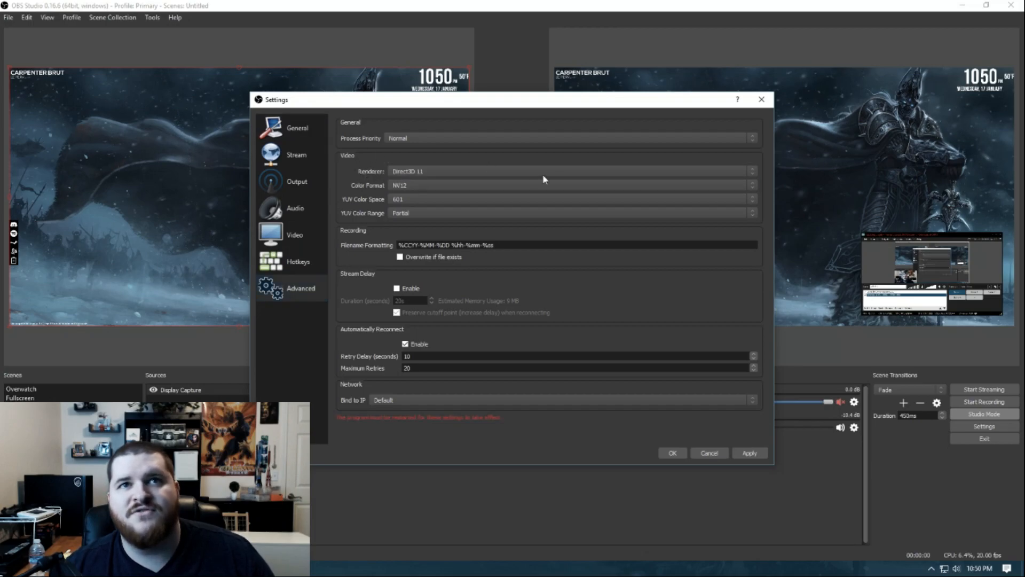
pyautogui.click(749, 453)
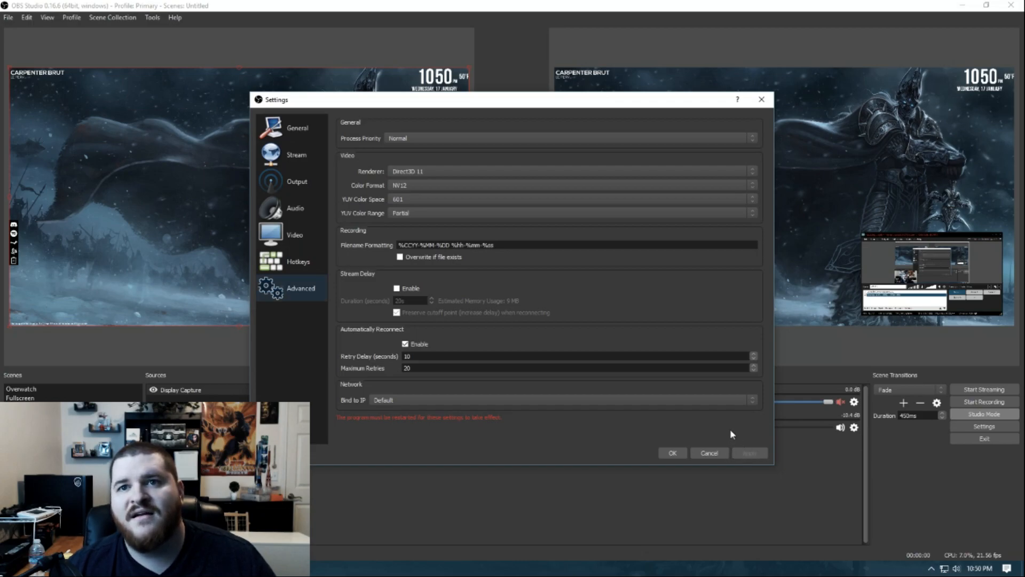
# Confirm settings, then after restart point the Display Capture source at Display 1.
pyautogui.click(671, 453)
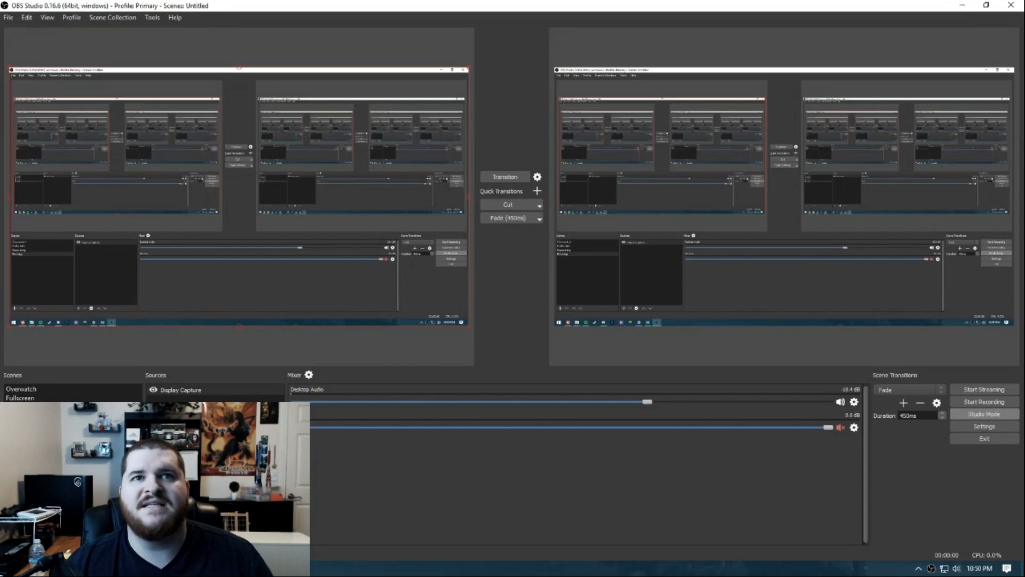
pyautogui.click(180, 390)
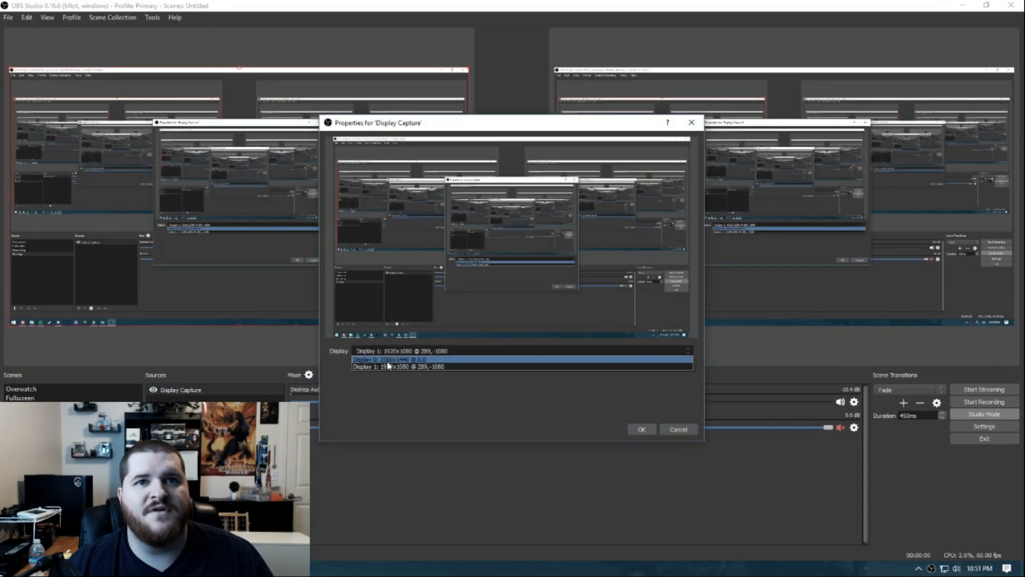
pyautogui.click(641, 429)
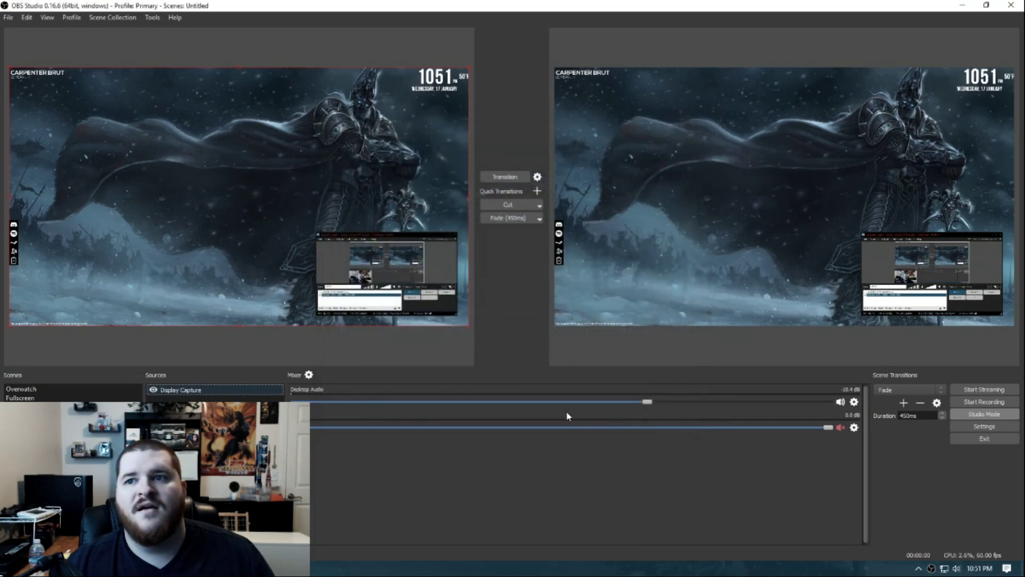